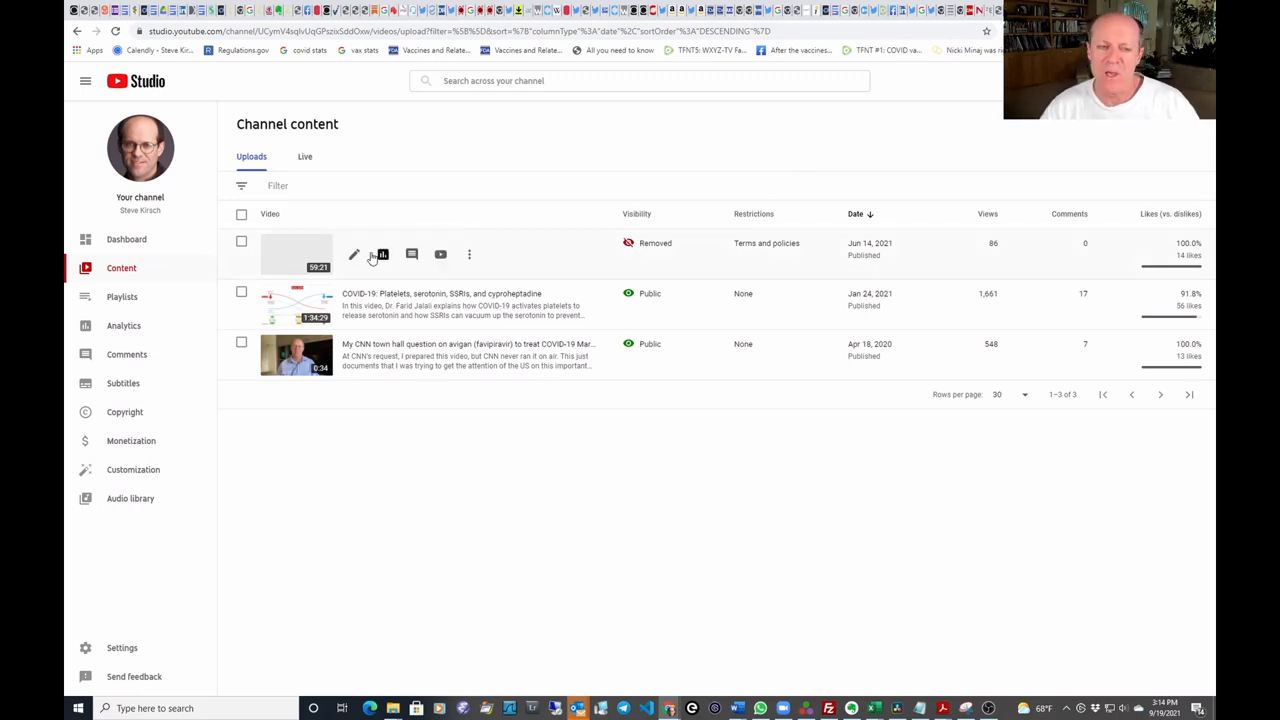
mouse_move(384, 254)
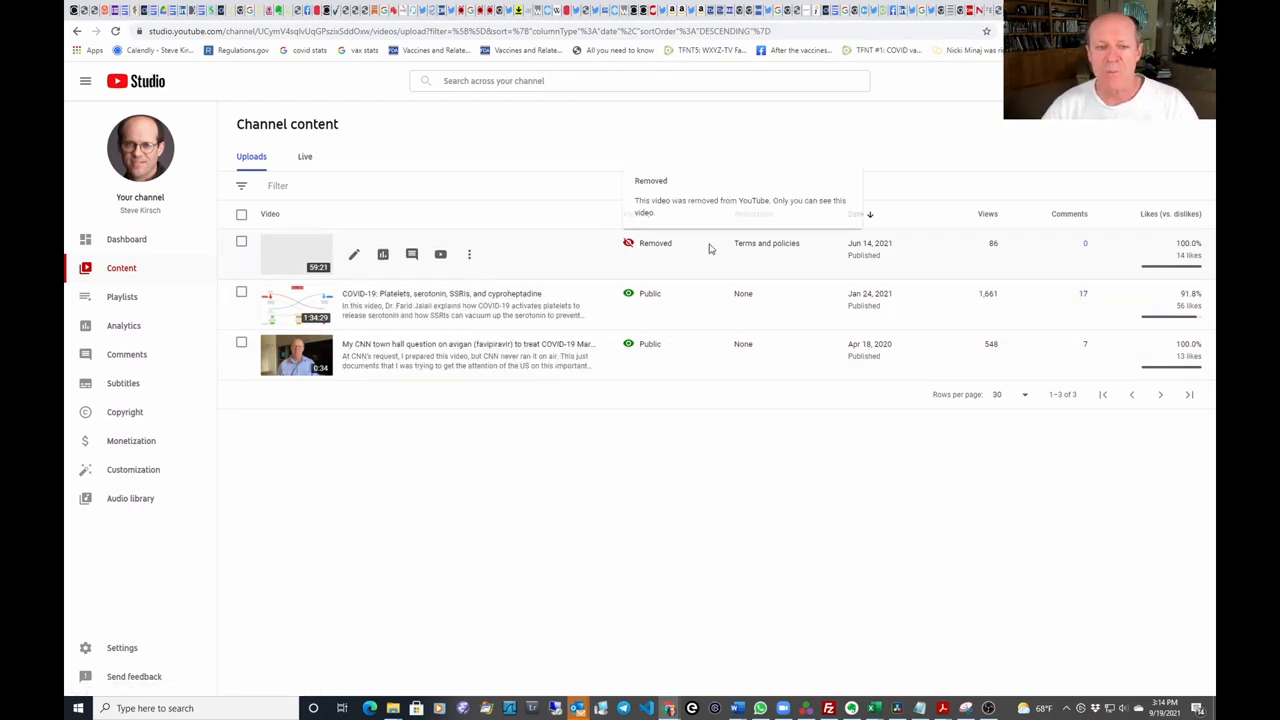
mouse_move(1010, 242)
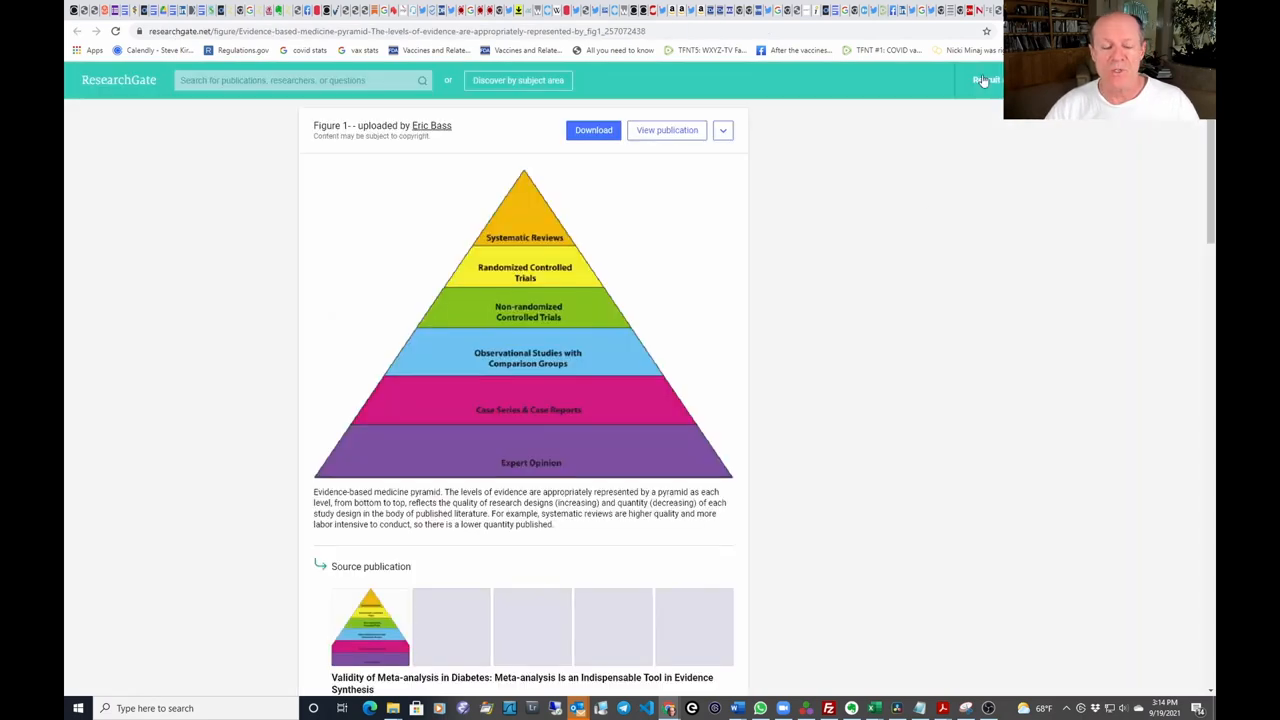
mouse_move(896, 278)
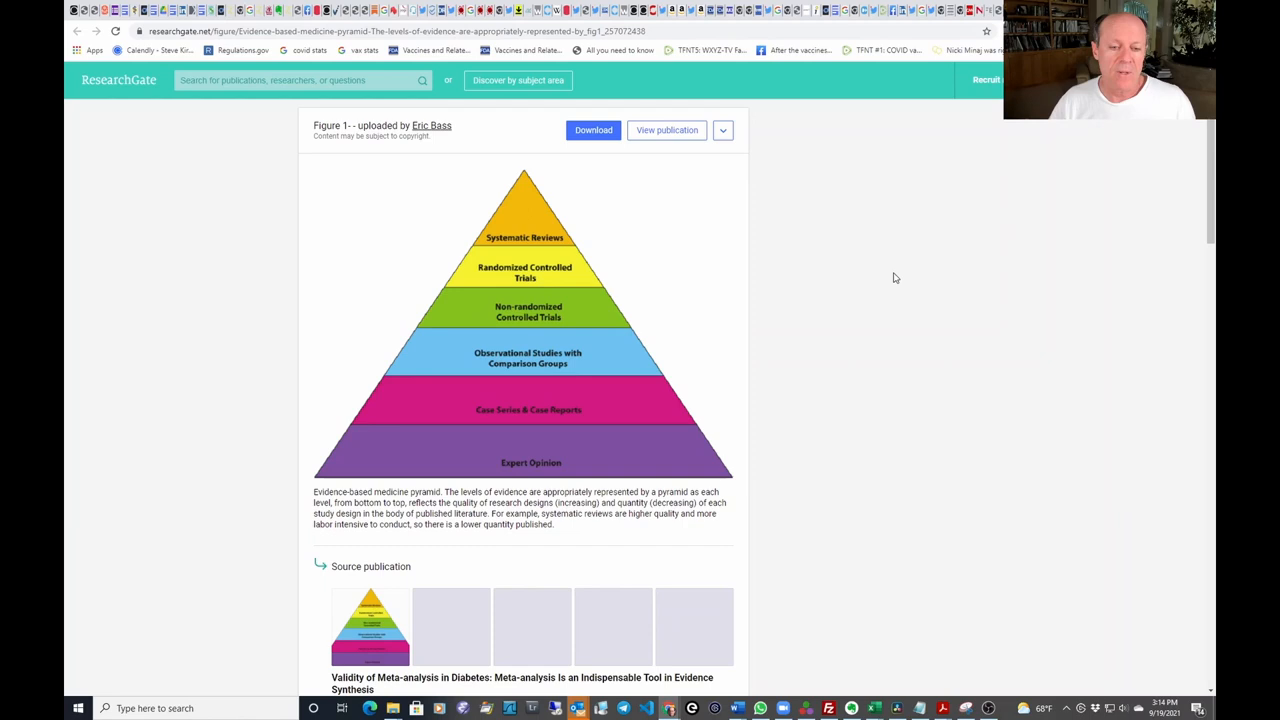
mouse_move(544, 456)
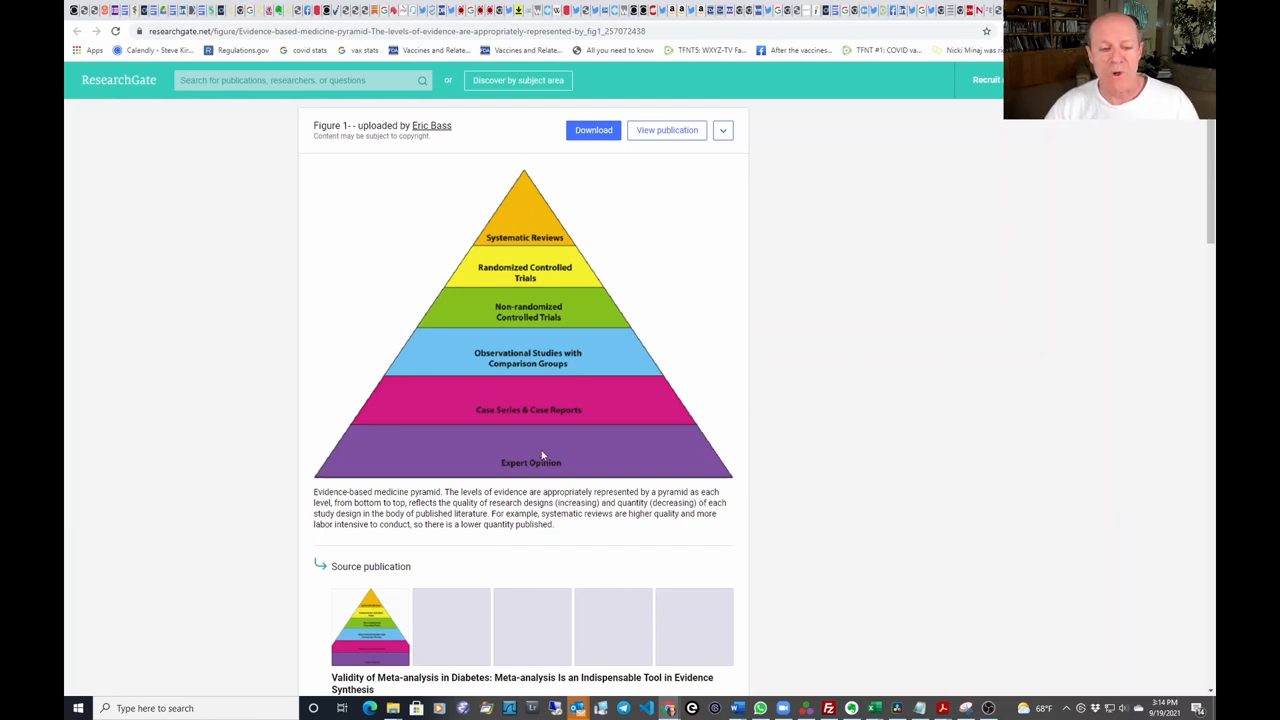
mouse_move(562, 452)
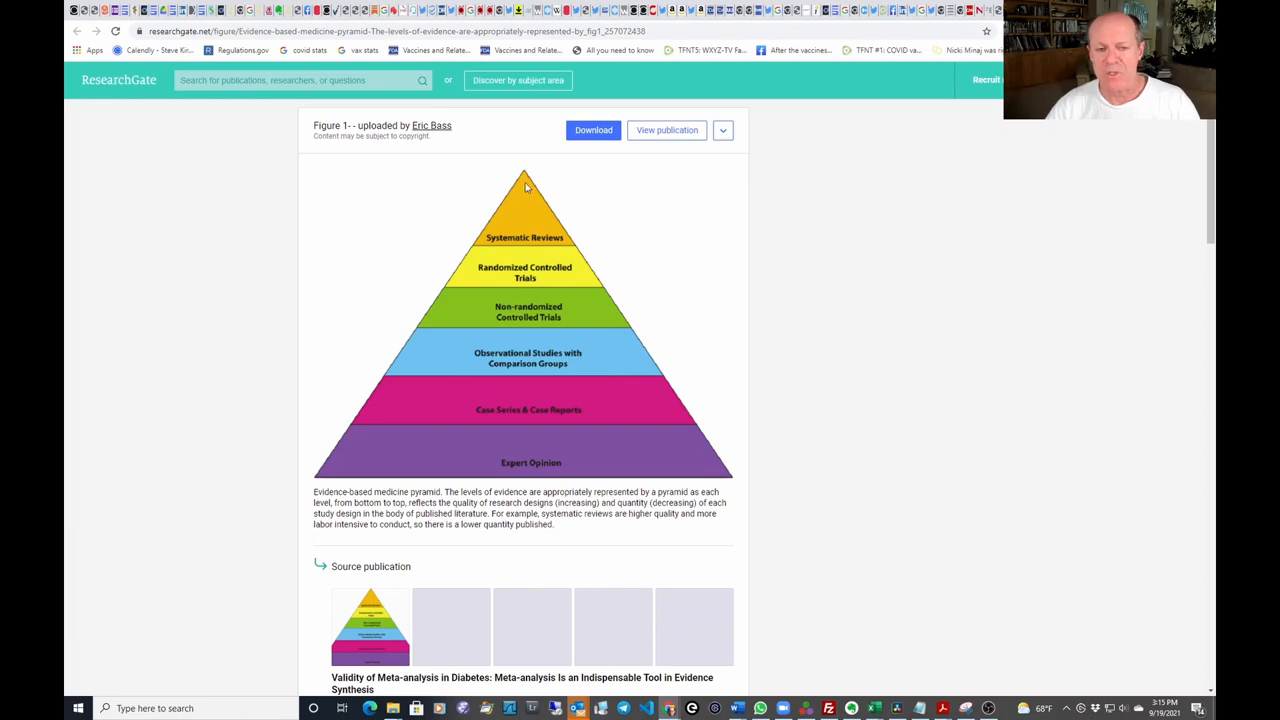
mouse_move(568, 210)
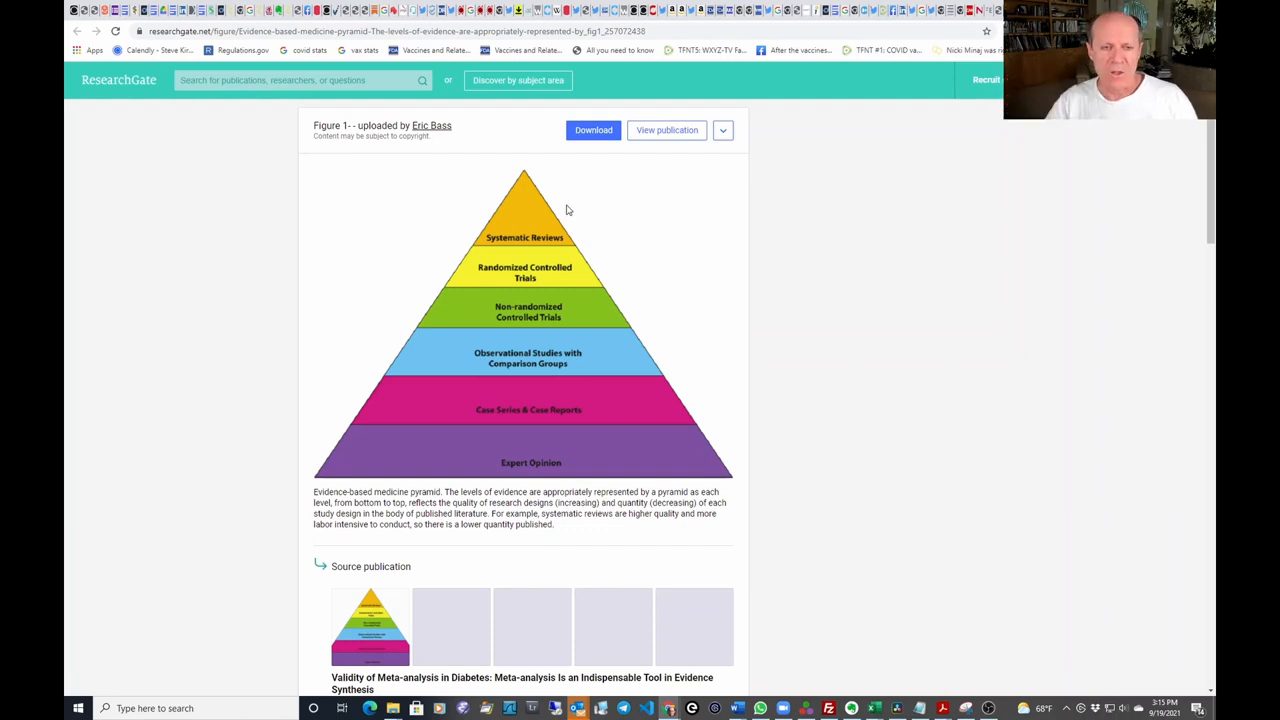
mouse_move(562, 212)
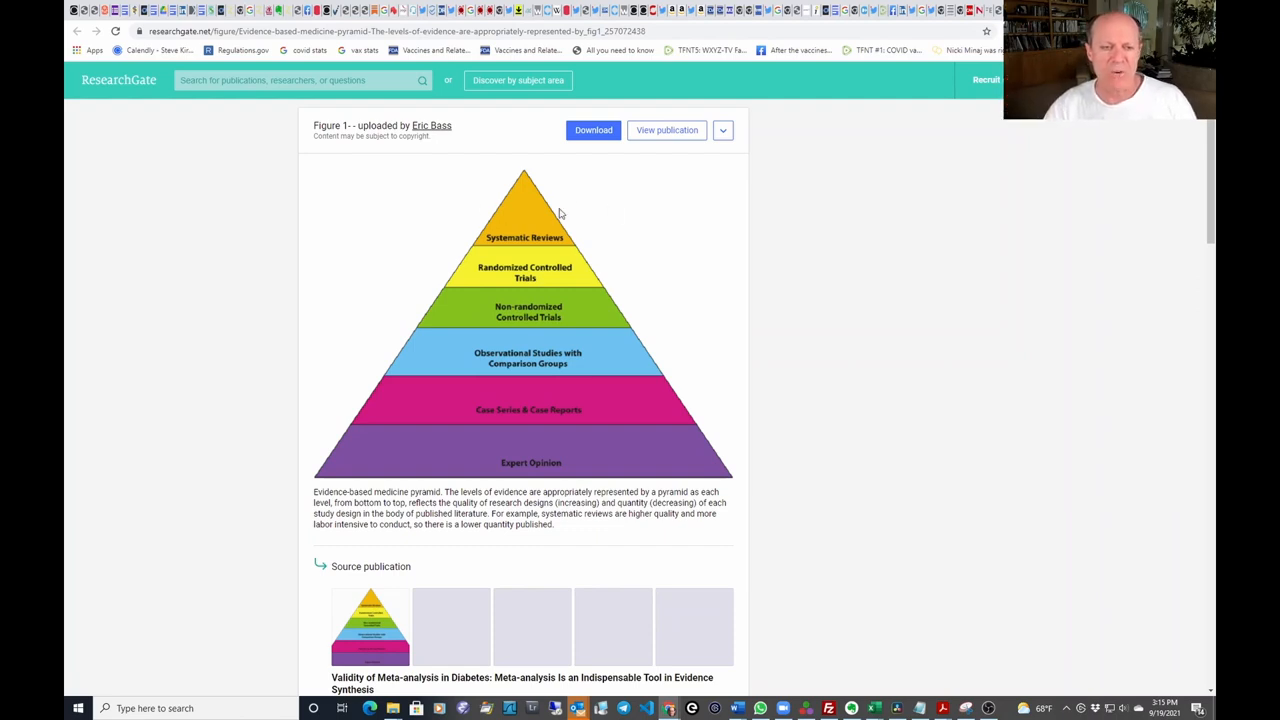
mouse_move(540, 244)
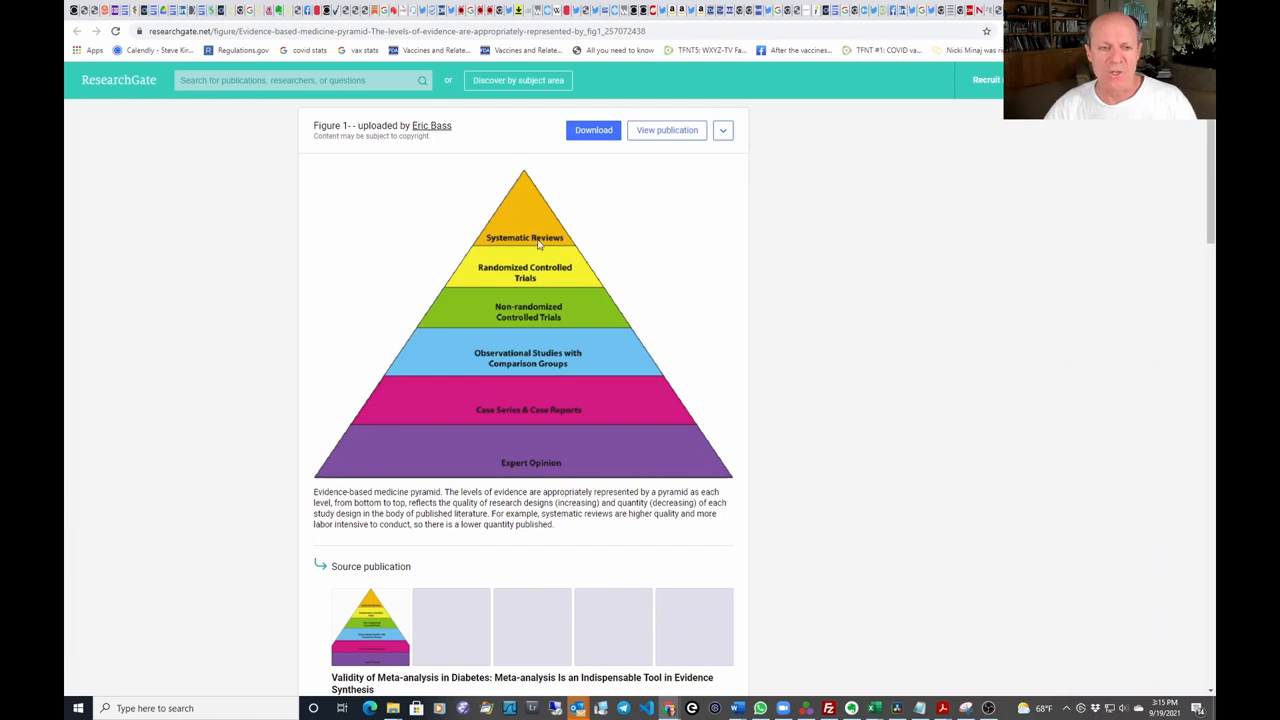
mouse_move(548, 192)
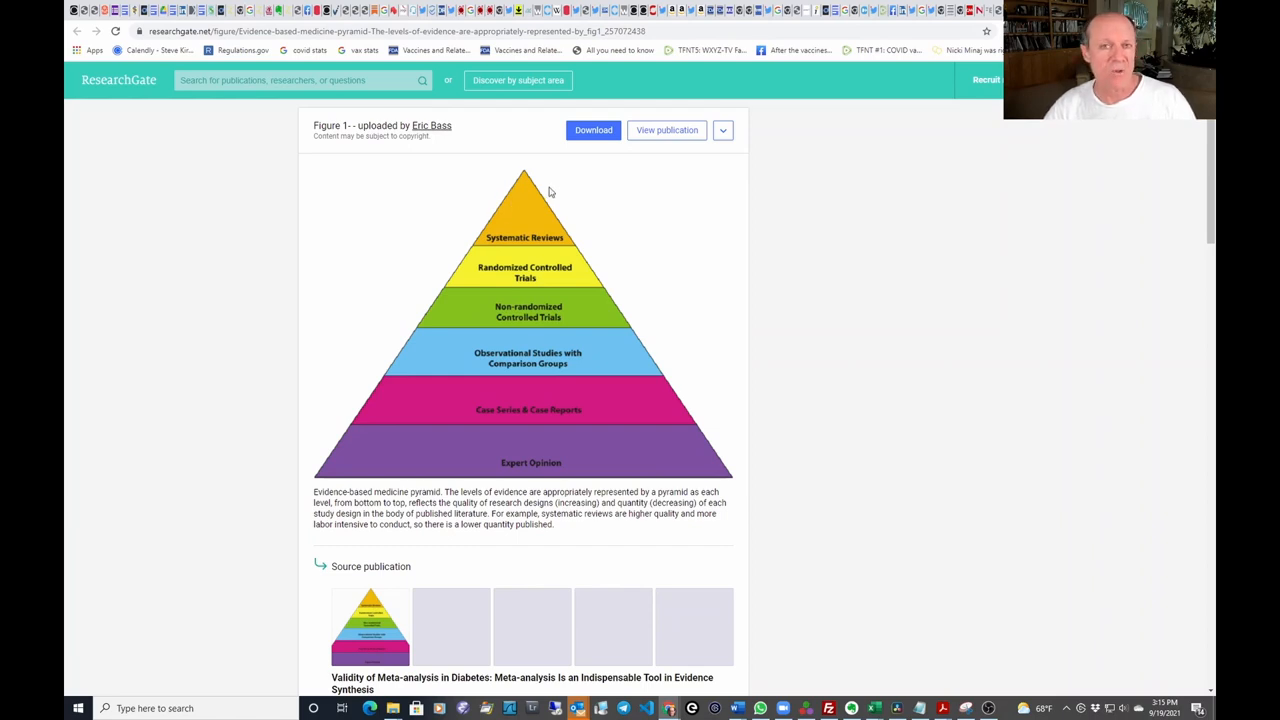
mouse_move(584, 450)
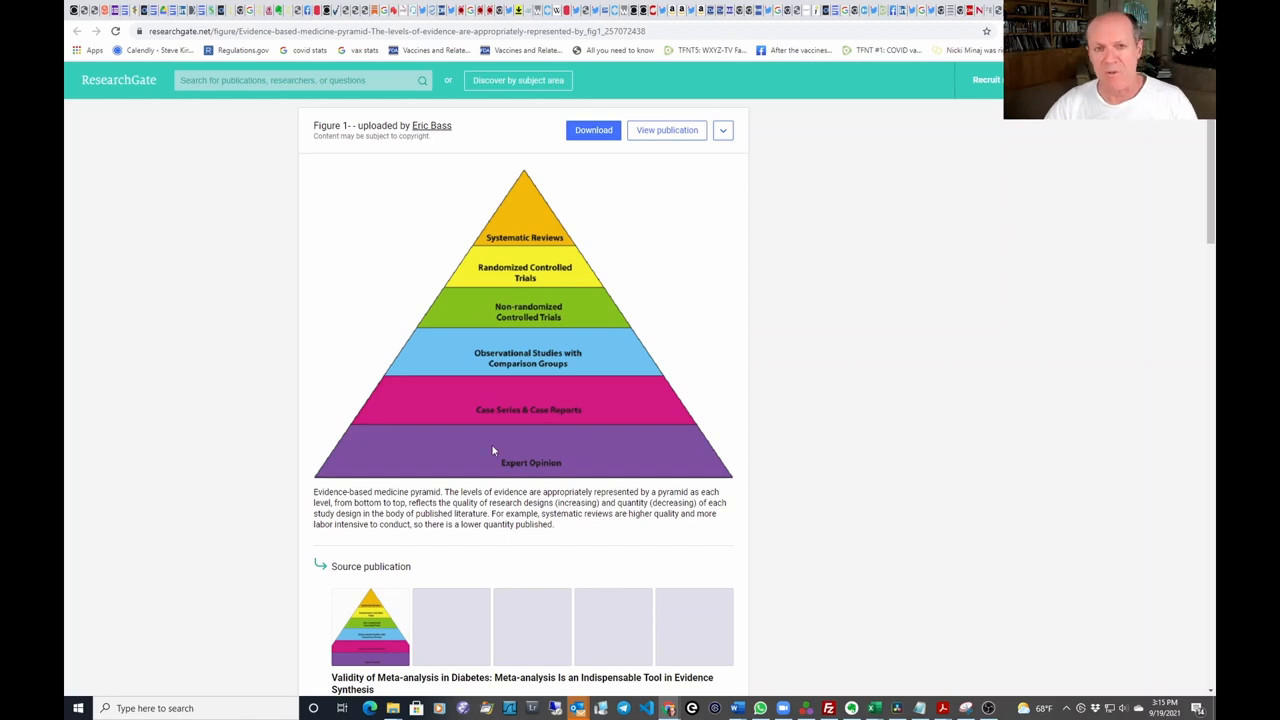
mouse_move(556, 180)
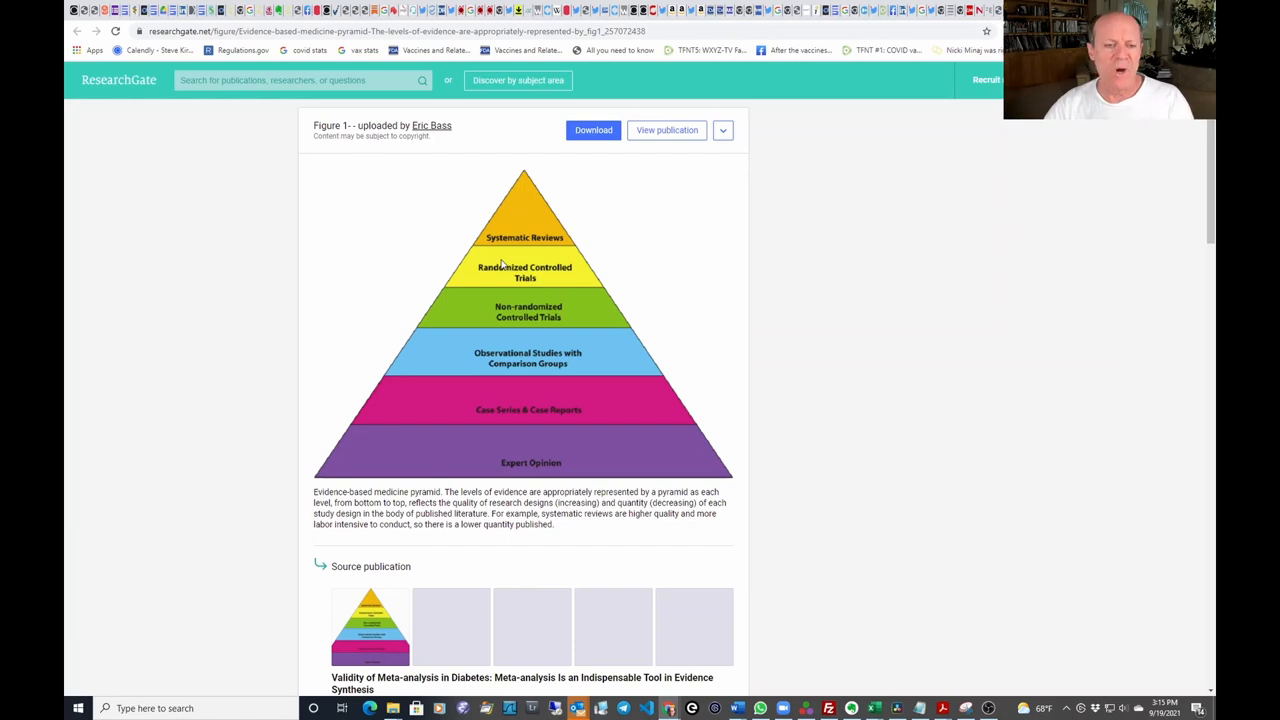
mouse_move(628, 336)
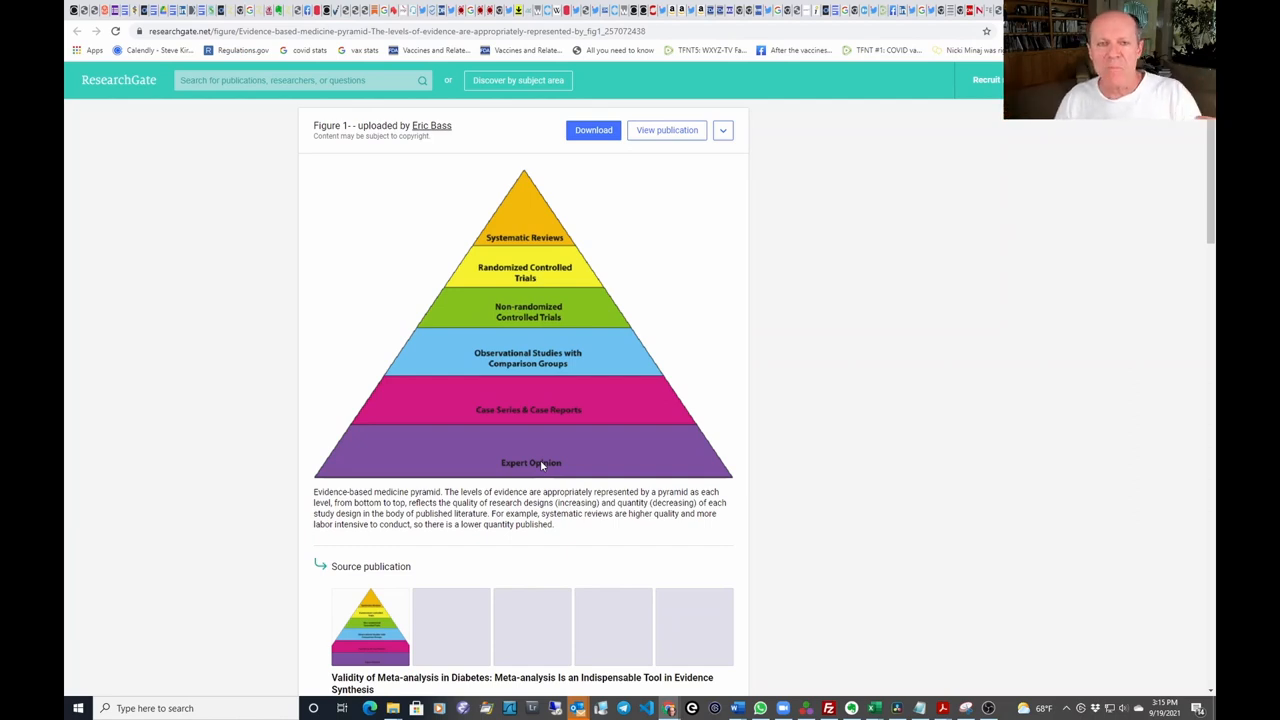
mouse_move(544, 216)
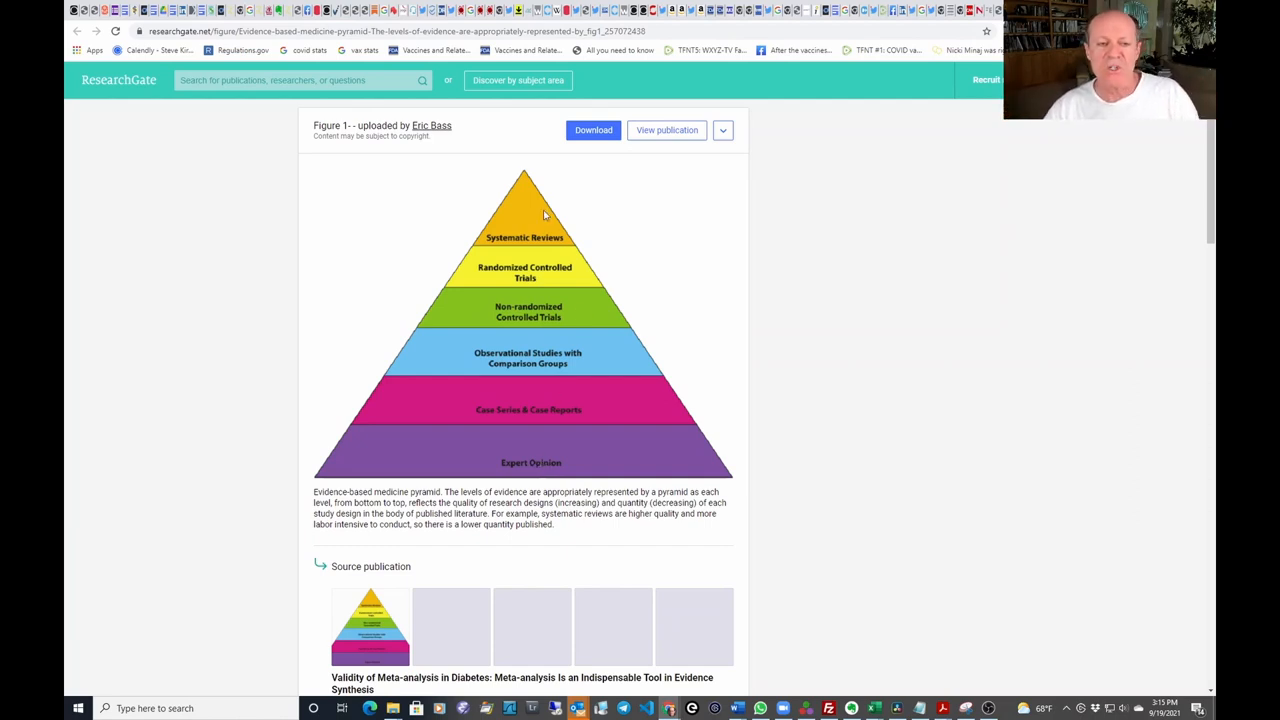
mouse_move(540, 224)
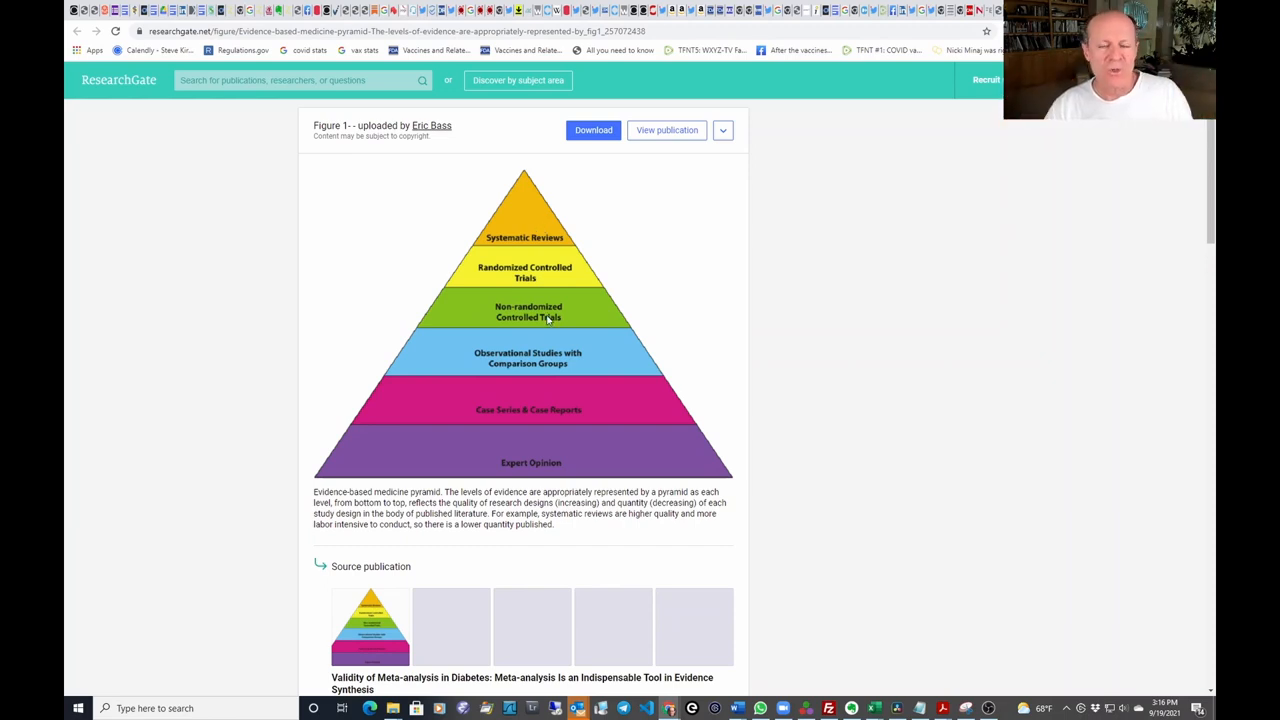
mouse_move(538, 464)
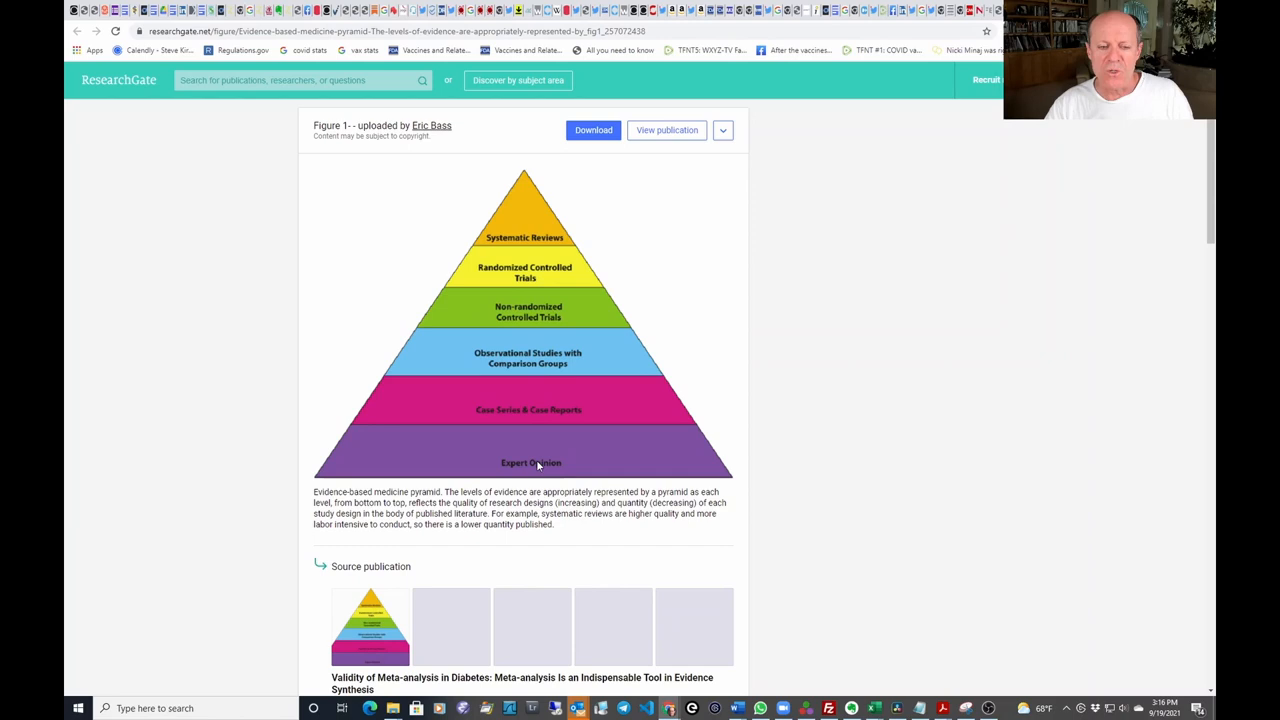
mouse_move(556, 476)
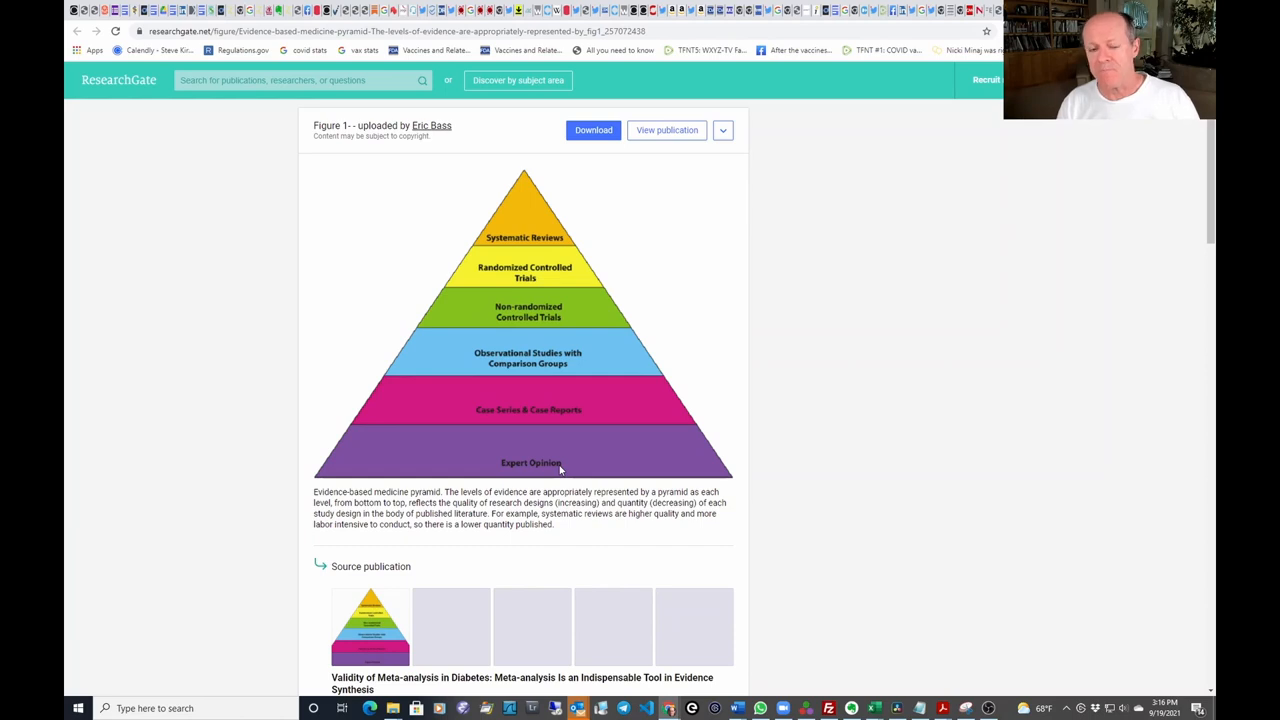
mouse_move(542, 456)
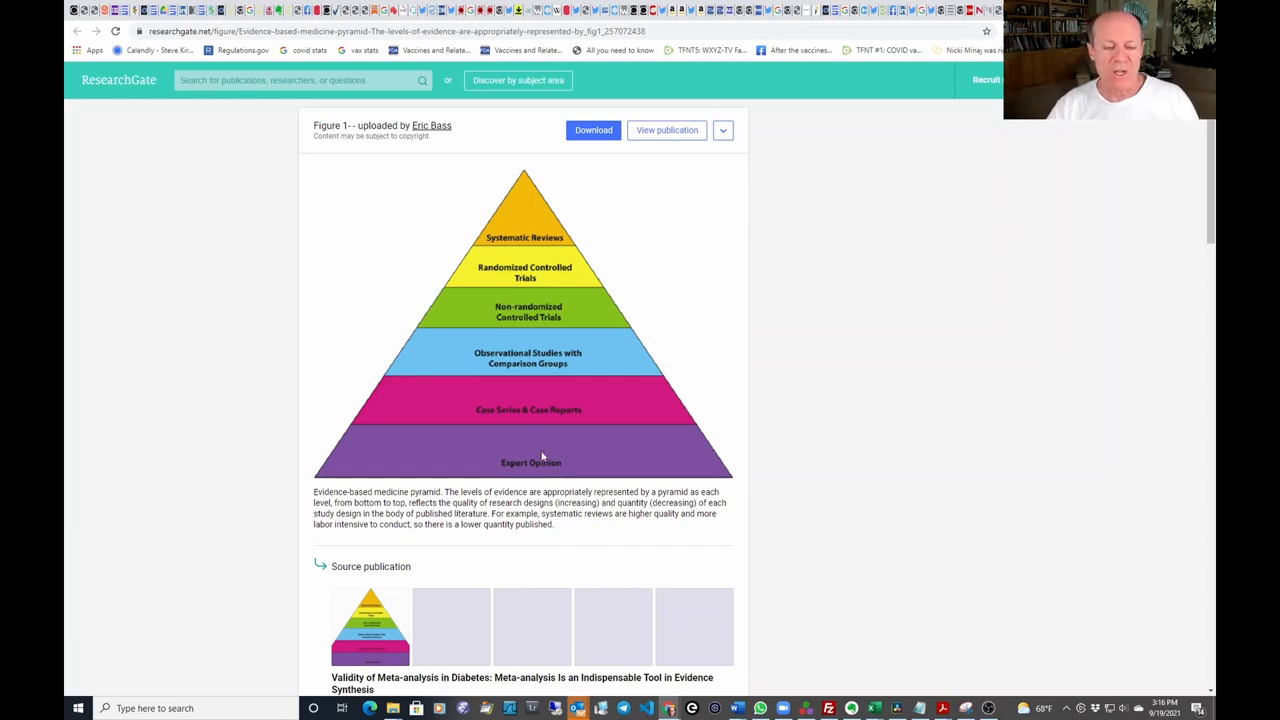
mouse_move(560, 468)
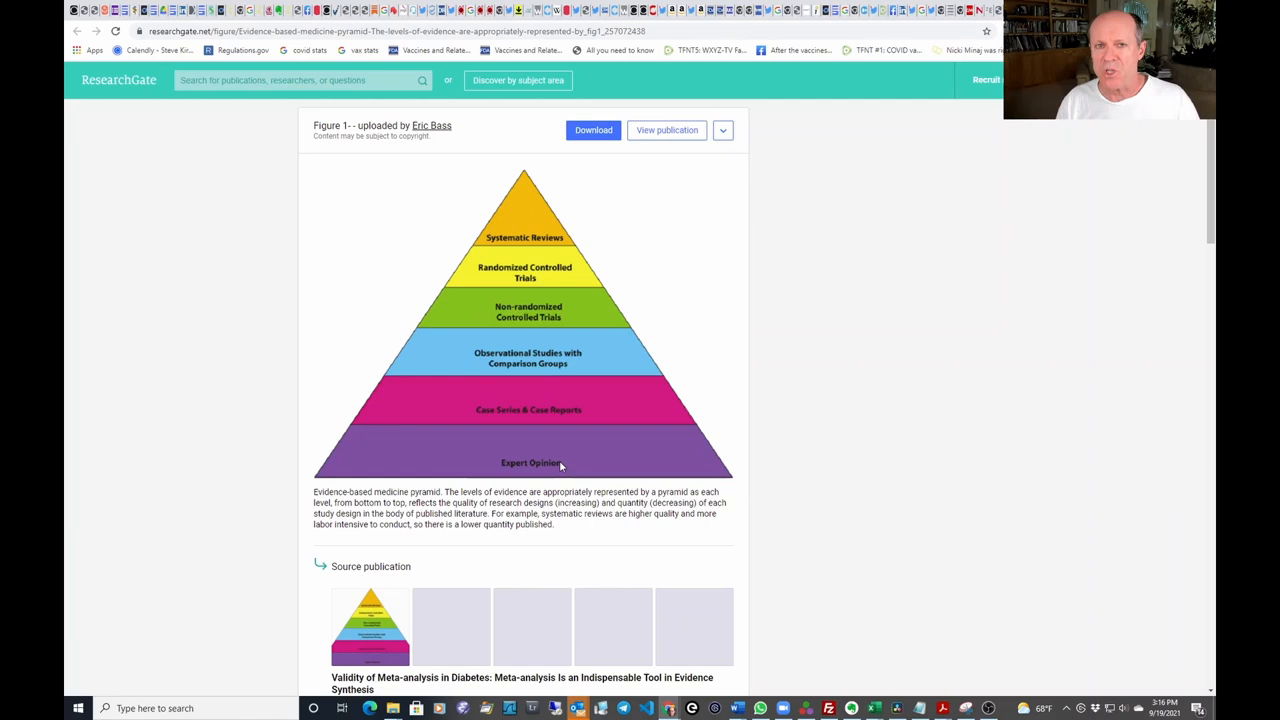
mouse_move(548, 214)
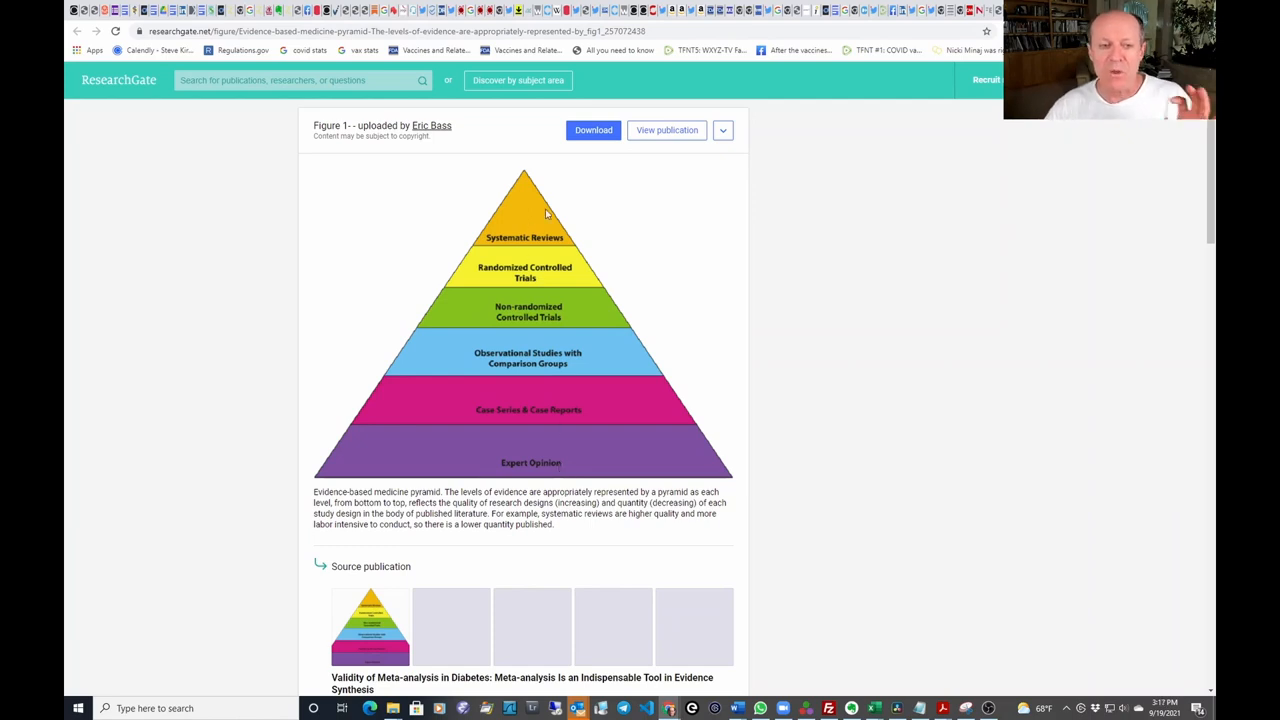
mouse_move(530, 228)
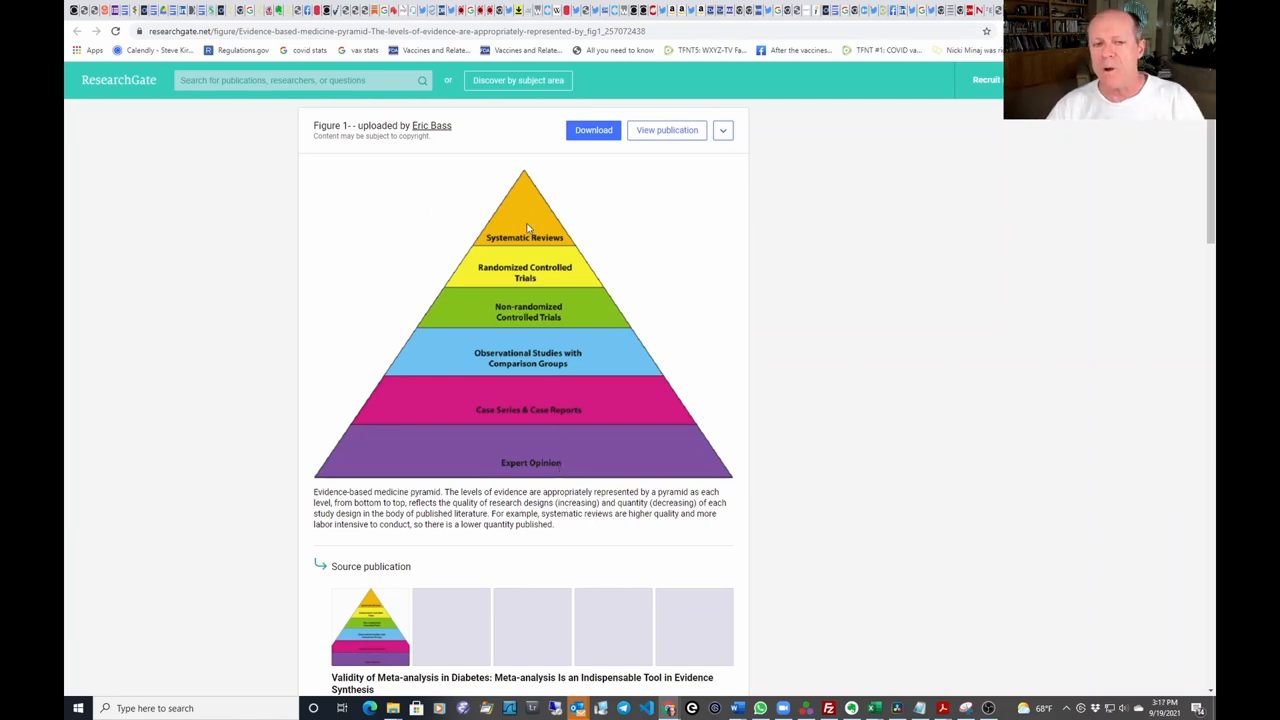
mouse_move(544, 210)
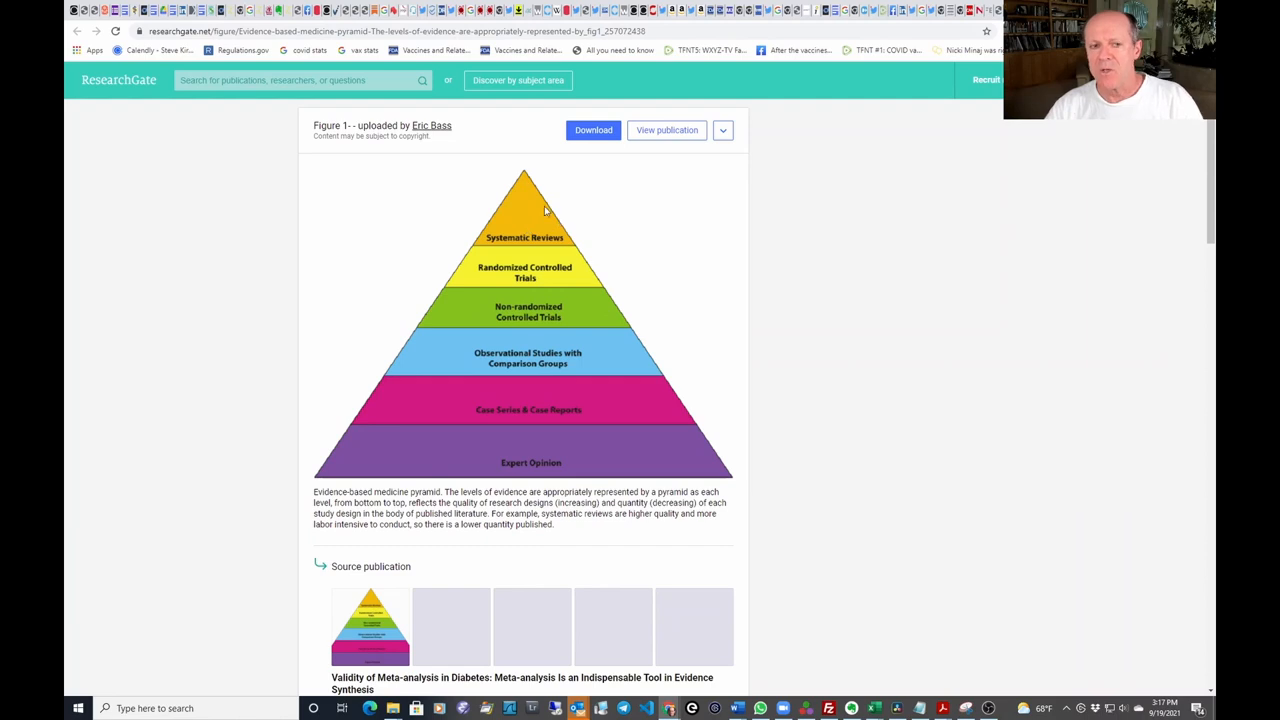
mouse_move(480, 306)
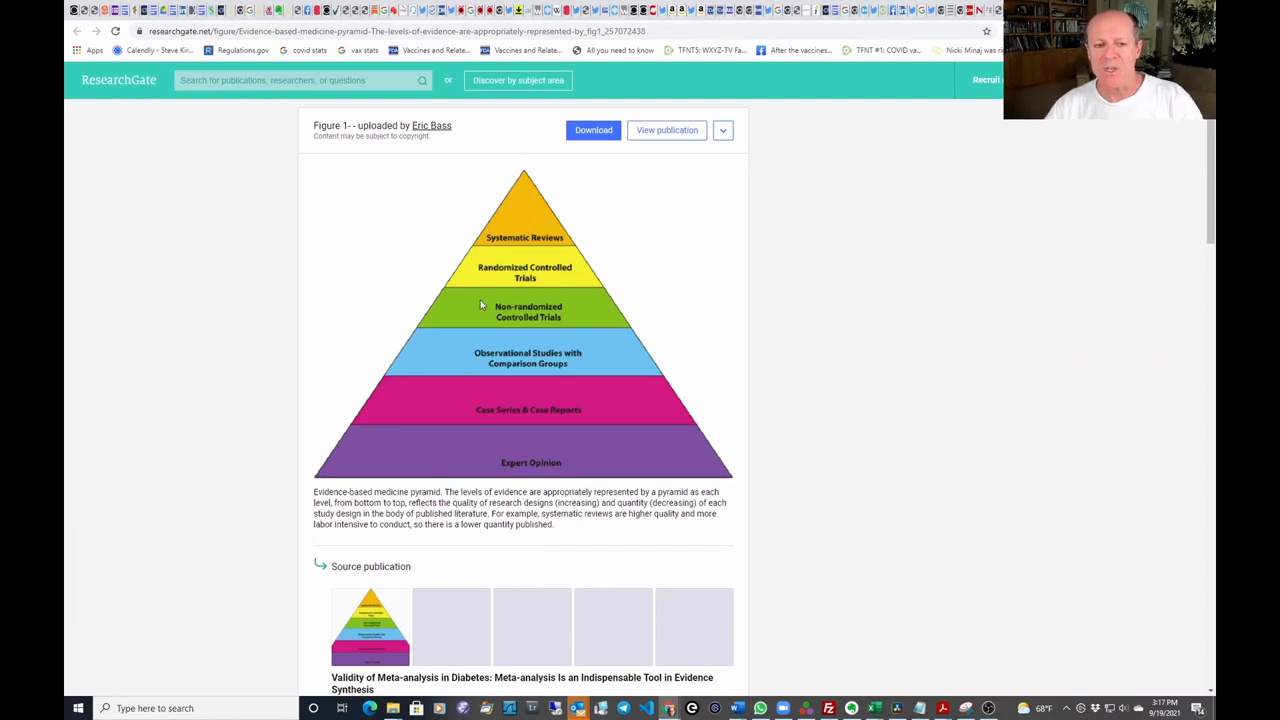
mouse_move(522, 214)
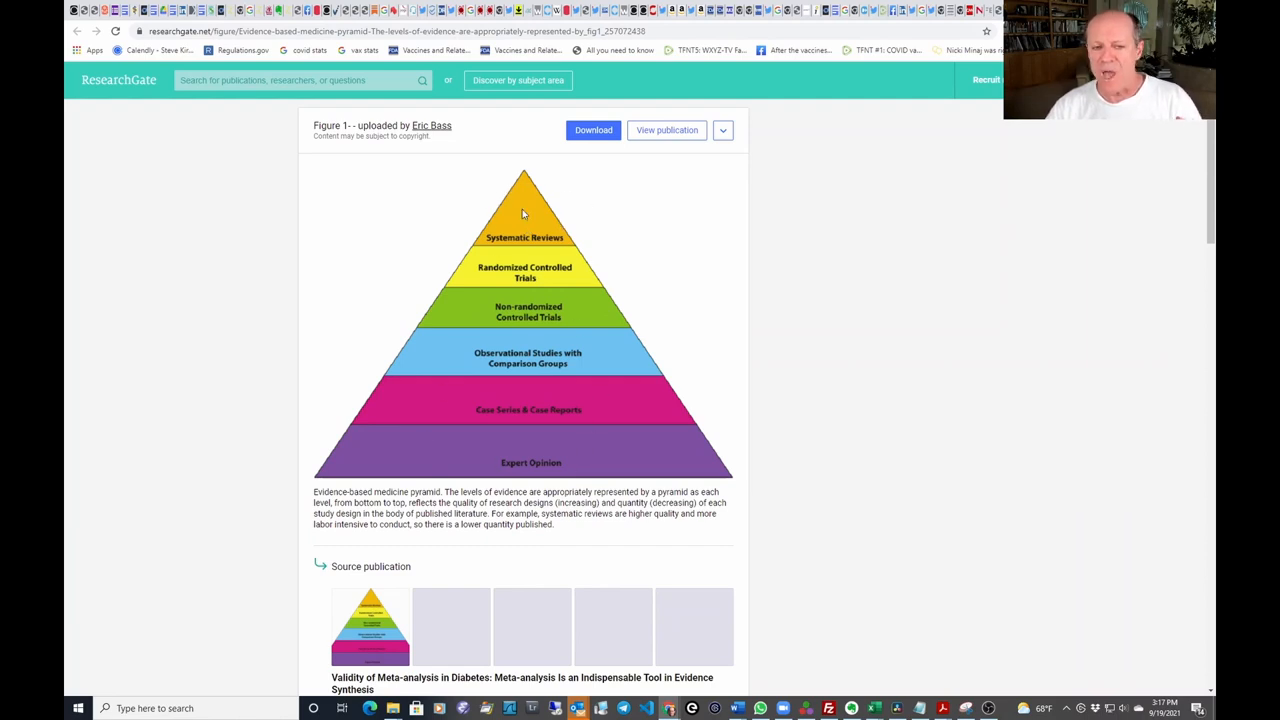
mouse_move(616, 324)
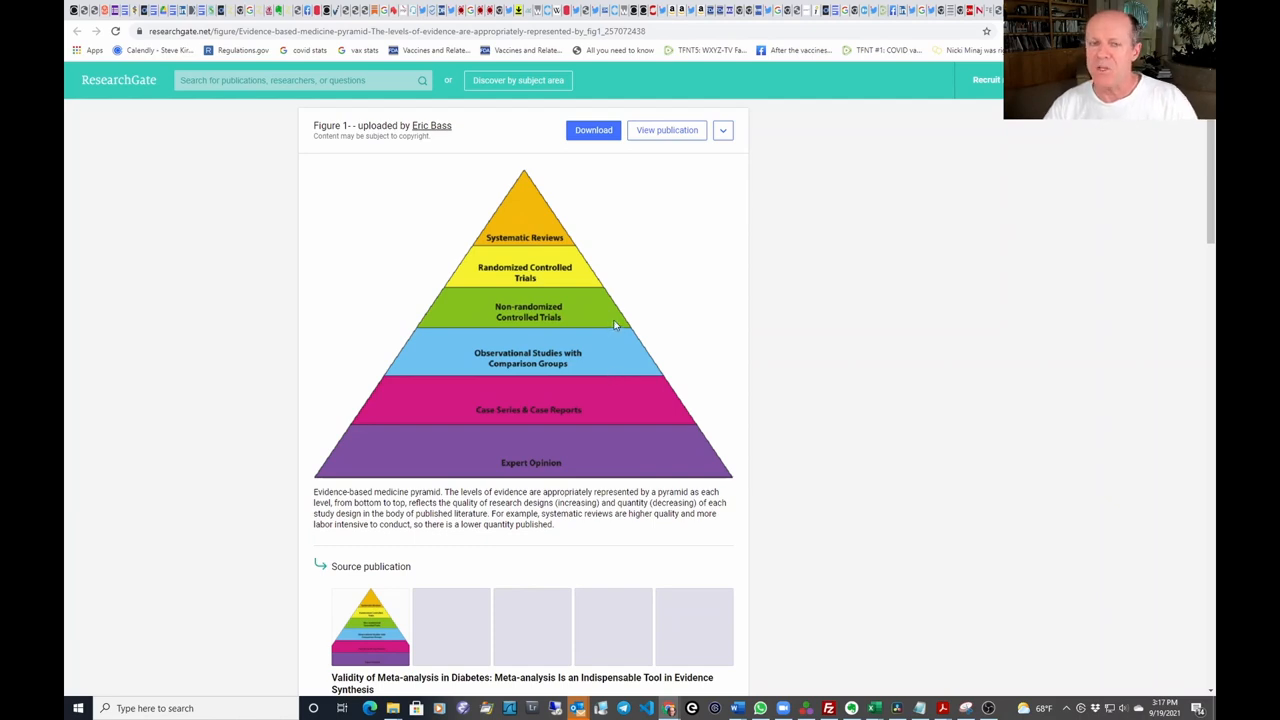
mouse_move(552, 468)
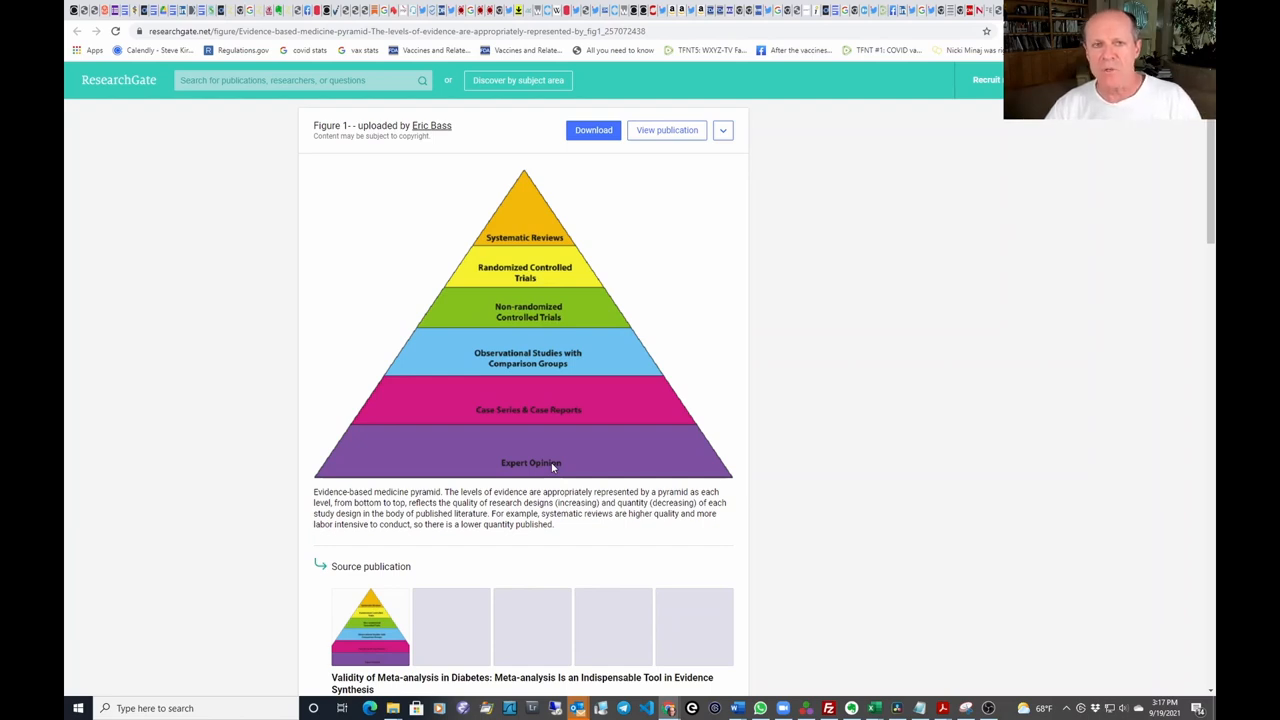
mouse_move(556, 428)
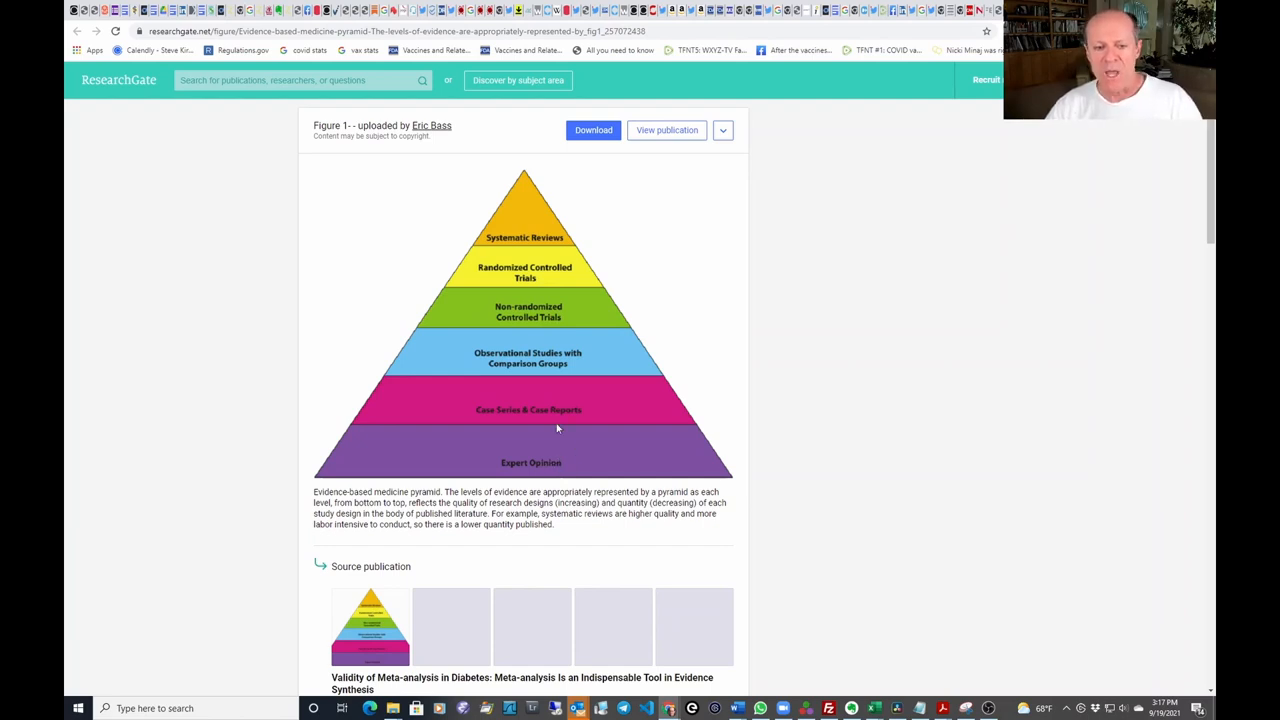
mouse_move(576, 244)
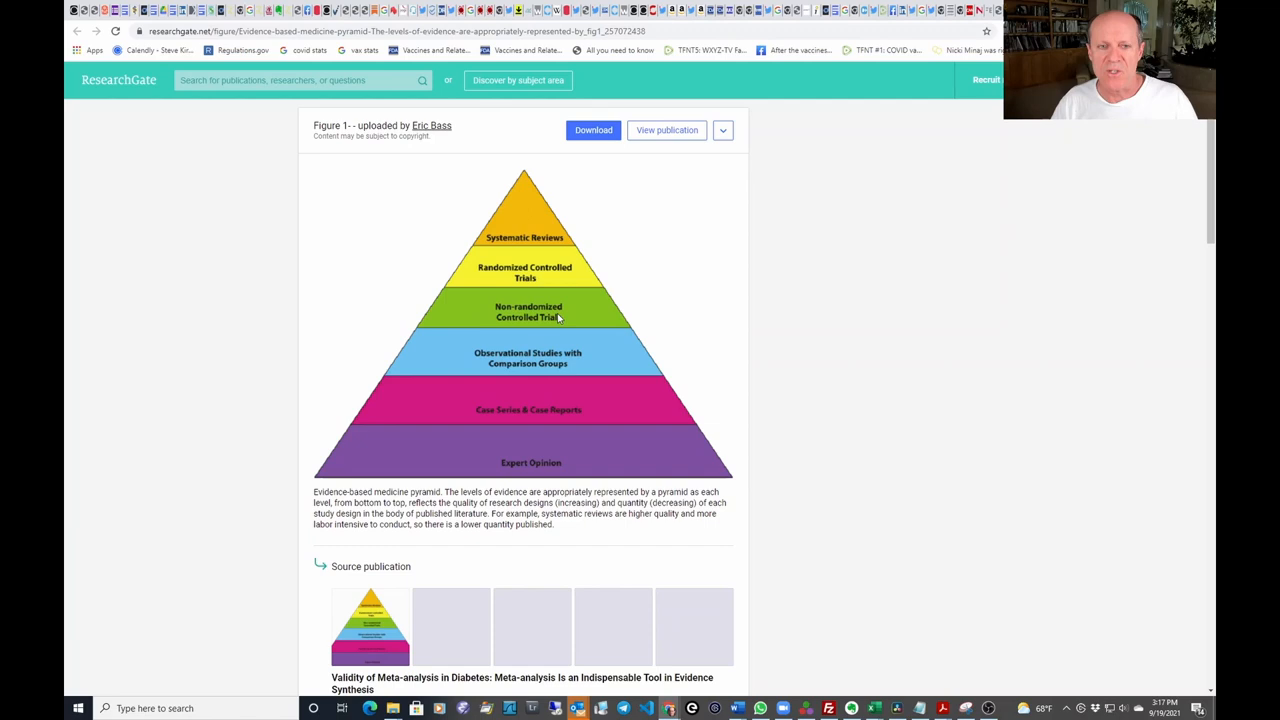
mouse_move(560, 464)
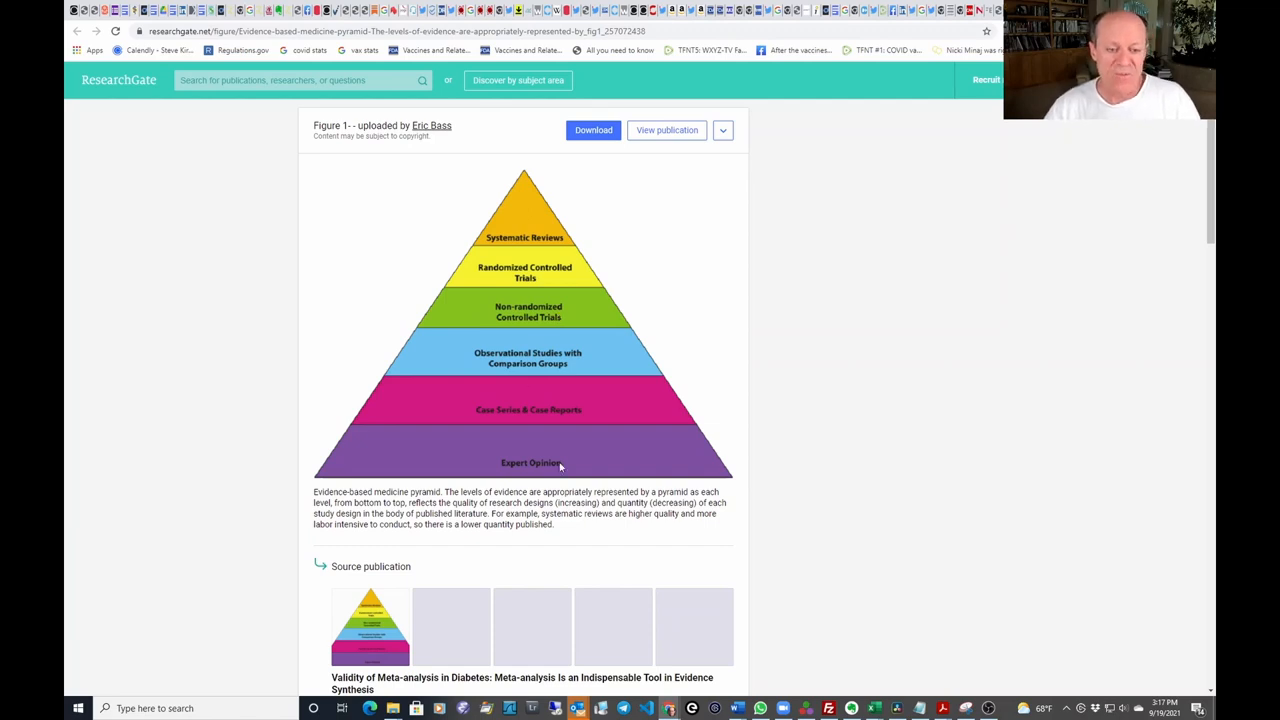
mouse_move(568, 458)
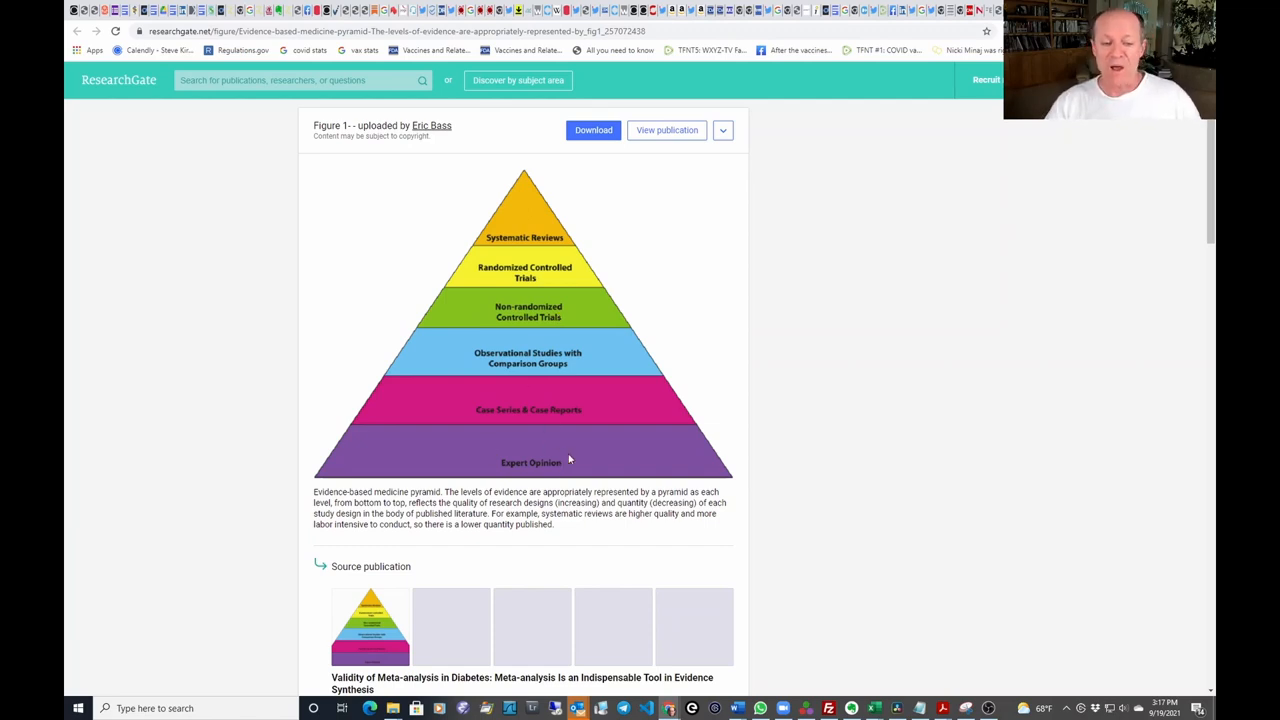